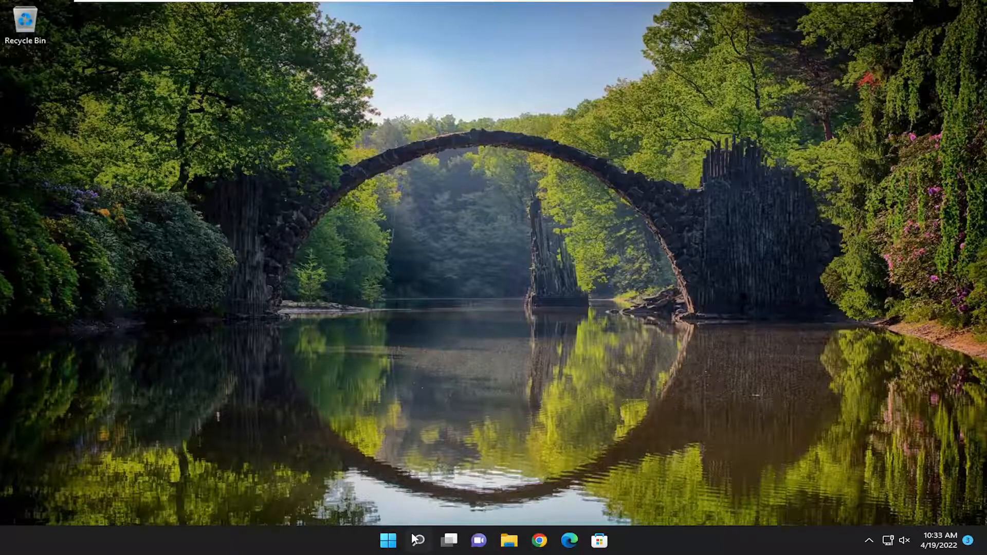
Find Command Prompt via Search for 'cmd' and launch it with administrator rights.
click(415, 538)
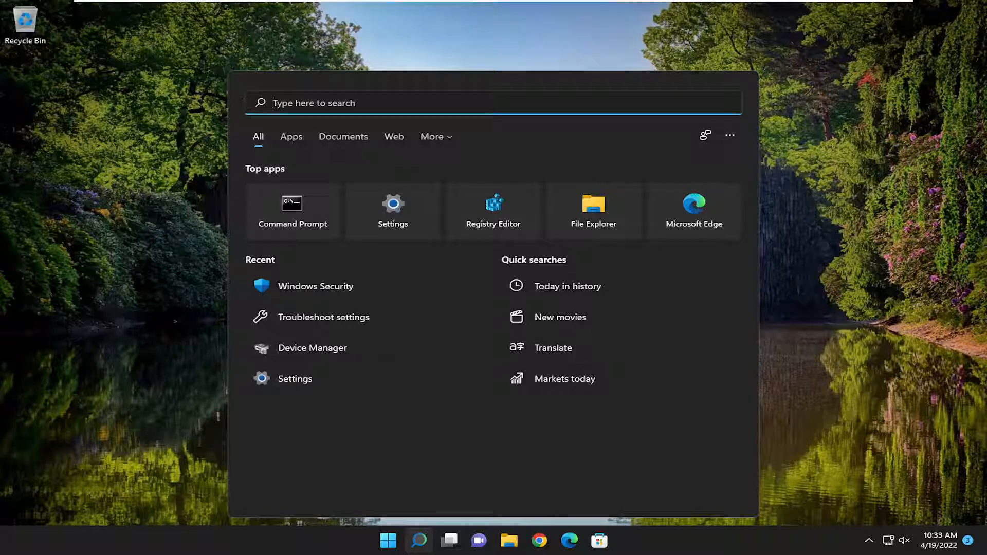
text(cmd)
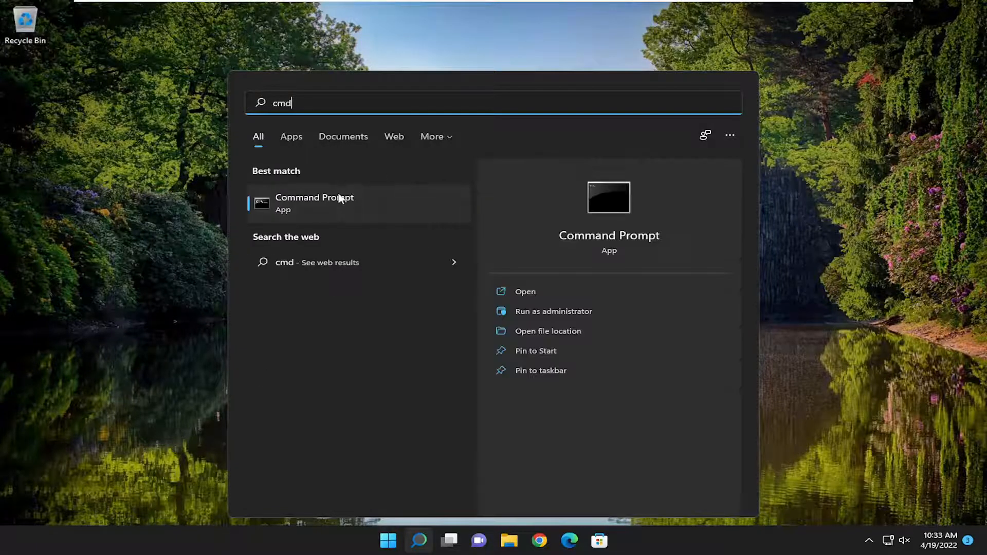
right_click(315, 202)
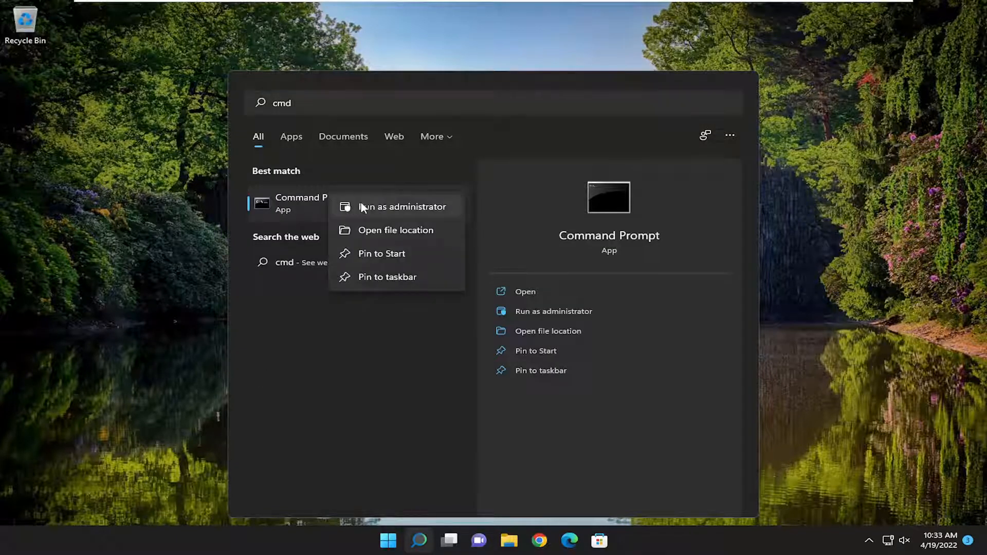
click(402, 207)
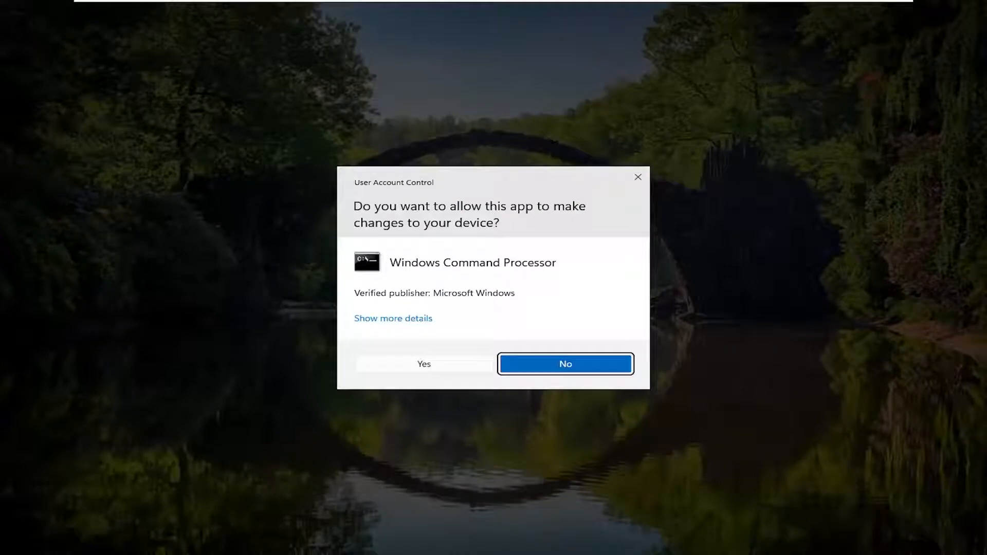
Approve the UAC prompt and run sfc /scannow in the elevated Command Prompt.
click(565, 364)
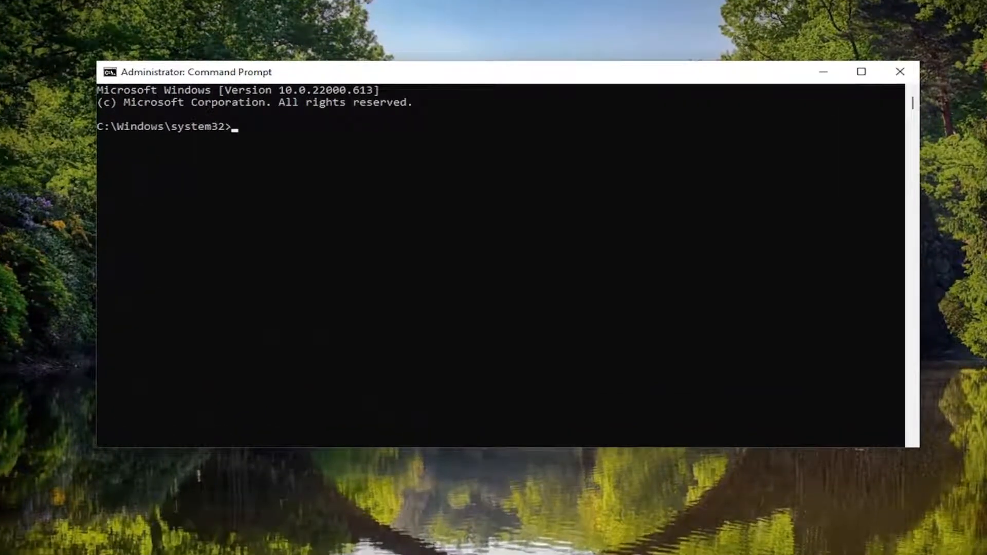
text(sfc /scann)
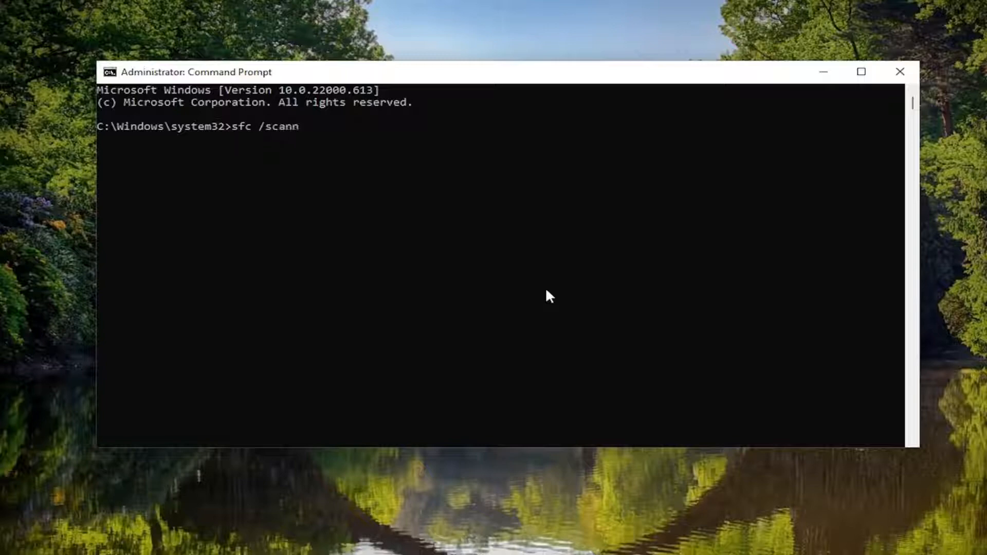
text(ow)
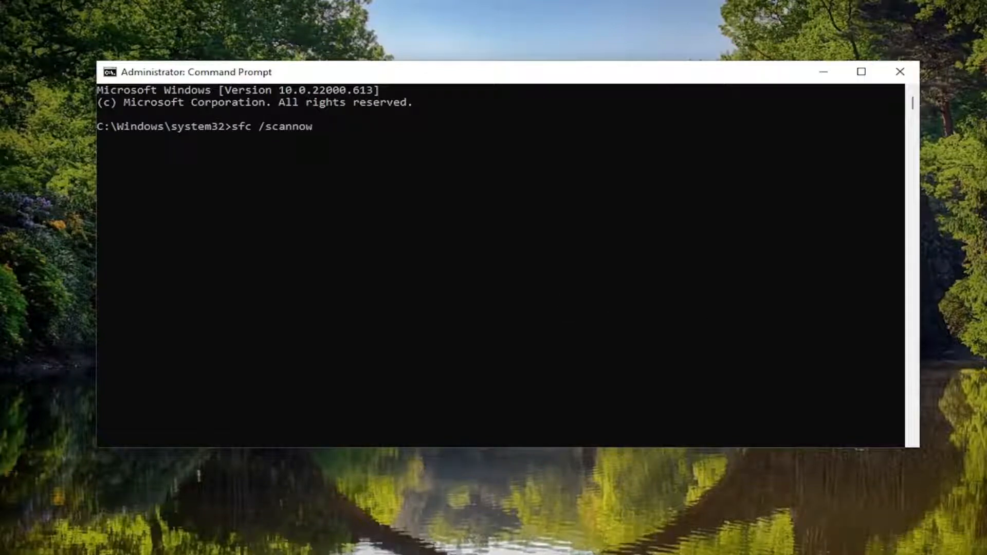
key(Enter)
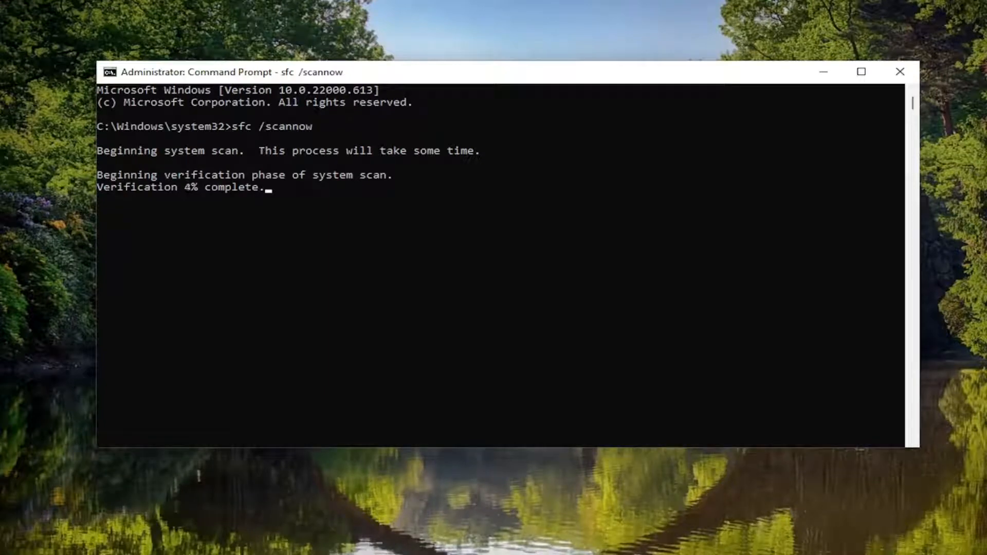
mouse_move(578, 199)
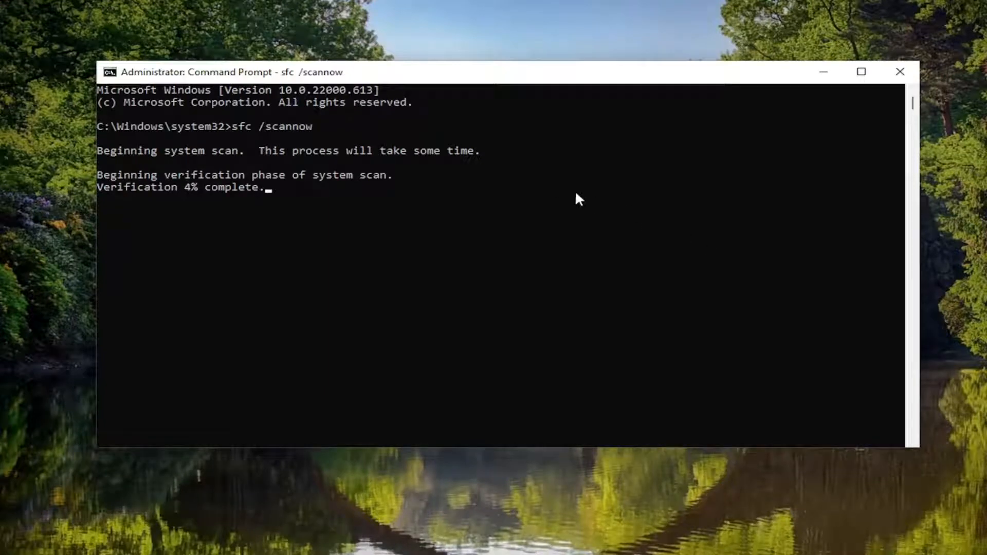
mouse_move(333, 191)
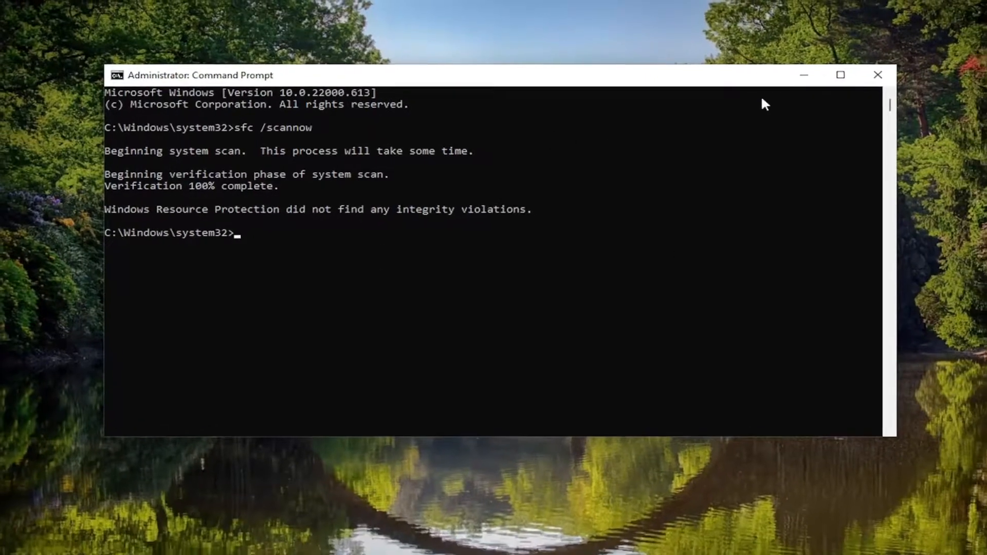
Restart the computer from the Start button's Shut down or sign out menu.
right_click(383, 538)
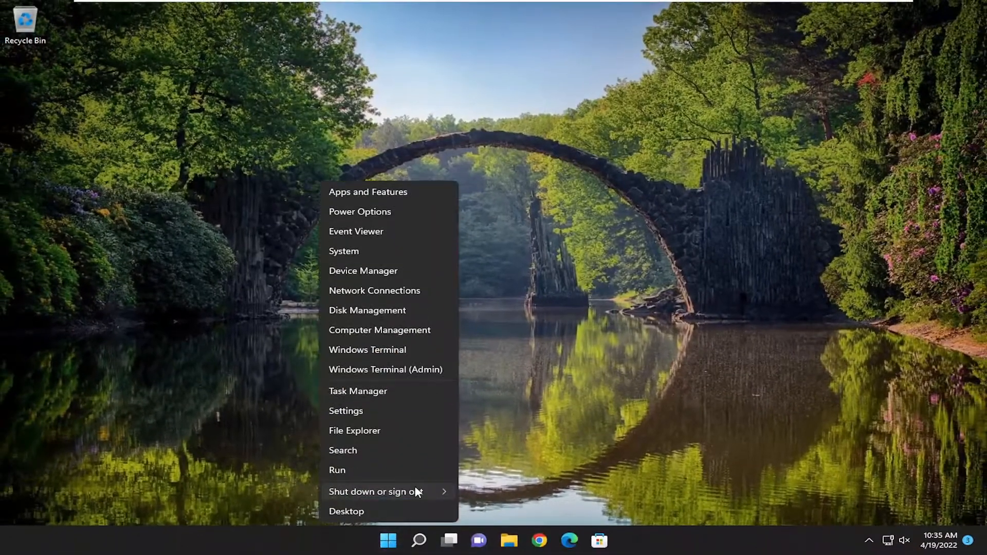
click(374, 491)
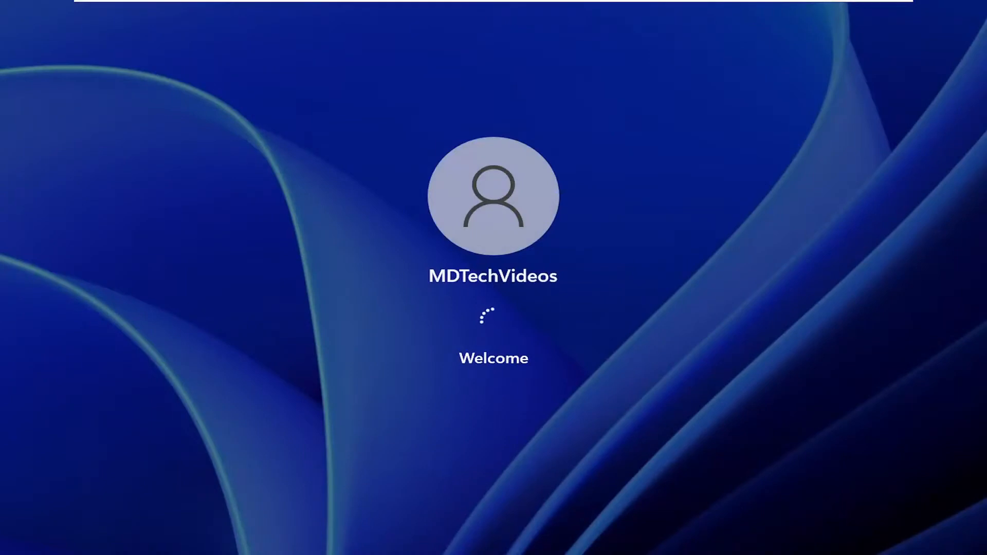